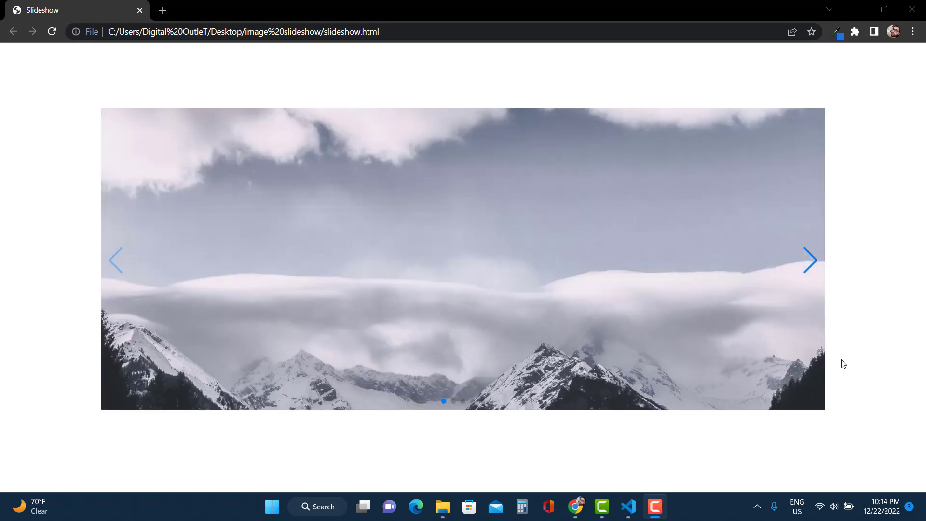
- Watch the finished snowy-photo slideshow cycle in Chrome, then close the preview
{"action": "left_click", "coordinate": [810, 260]}
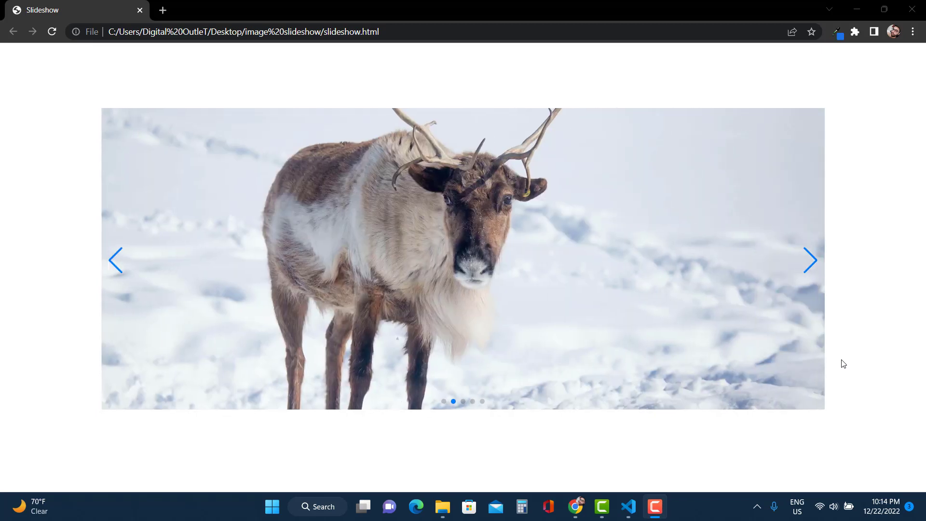
{"action": "left_click", "coordinate": [811, 260]}
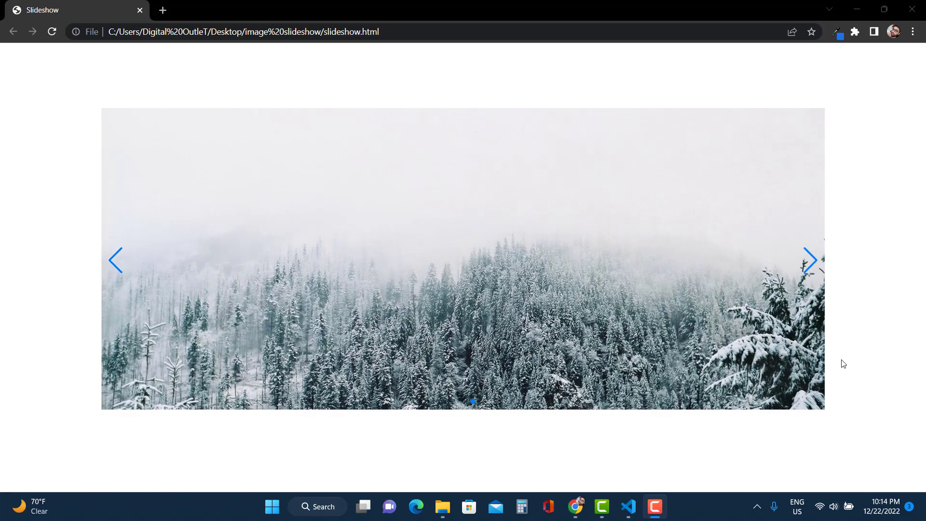
{"action": "left_click", "coordinate": [811, 260]}
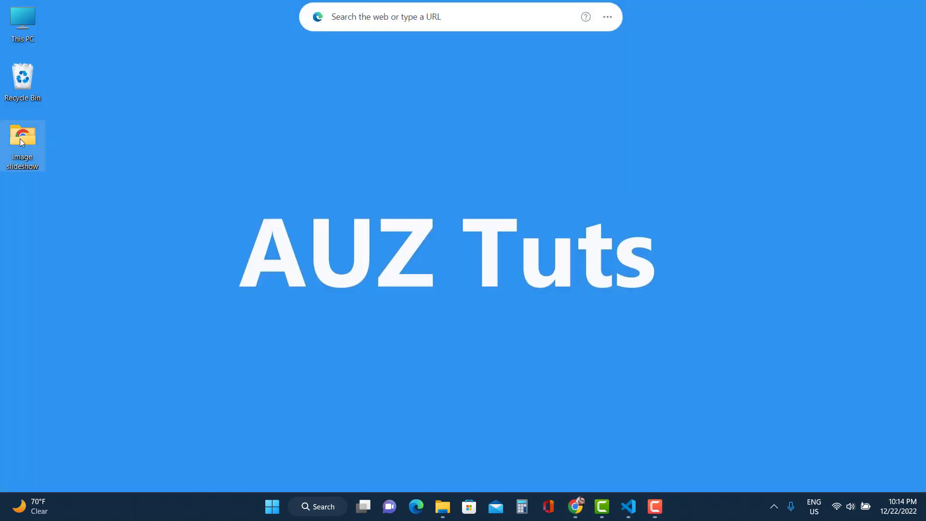
- Open the desktop image slideshow folder and bring the project into Visual Studio Code
{"action": "double_click", "coordinate": [22, 135]}
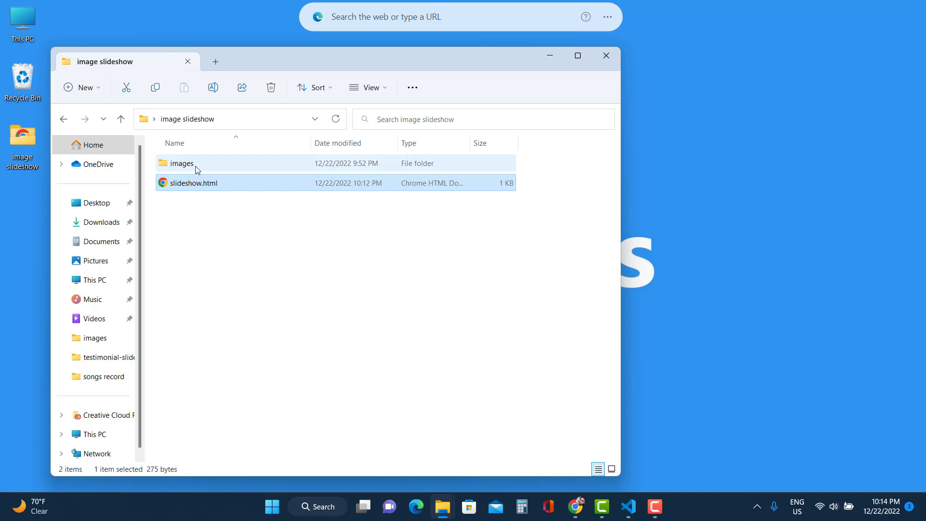
{"action": "double_click", "coordinate": [181, 163]}
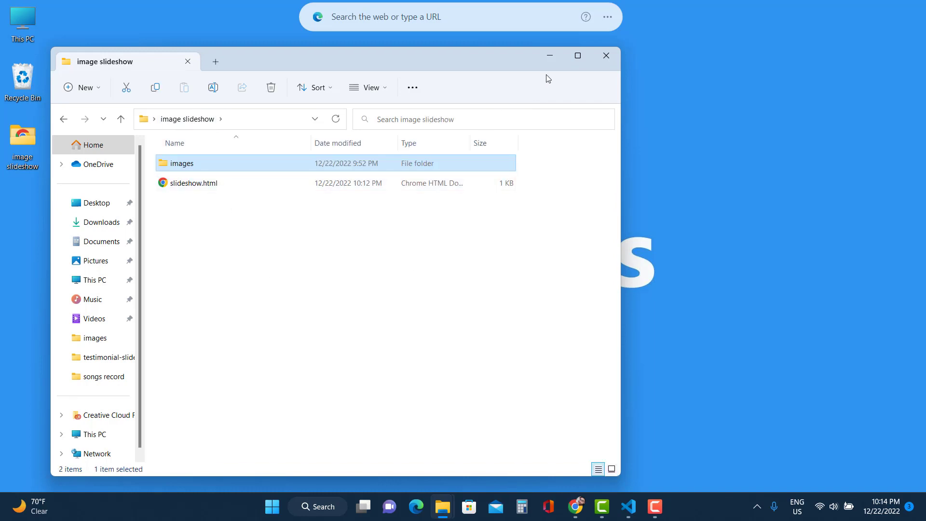
{"action": "left_click", "coordinate": [628, 506]}
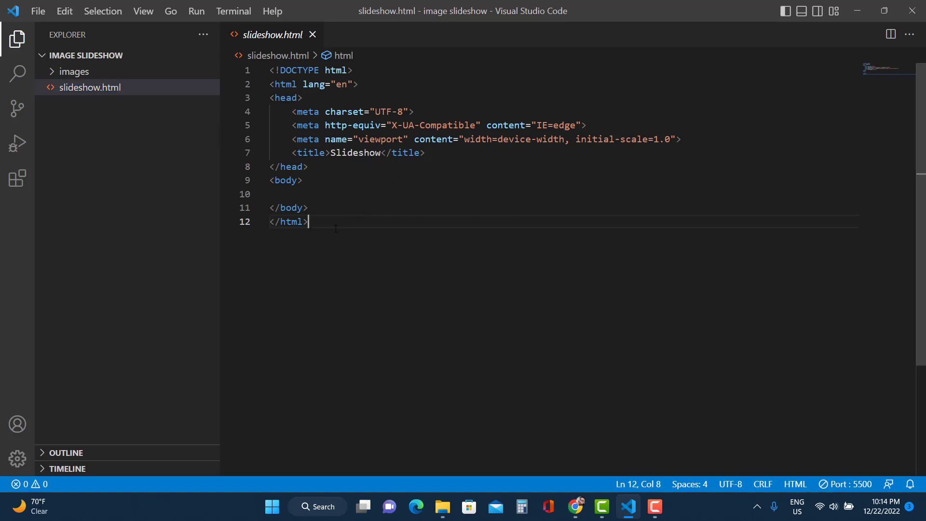
- Select all of slideshow.html and replace it using the html:5 Emmet boilerplate
{"action": "key", "text": "Ctrl+a"}
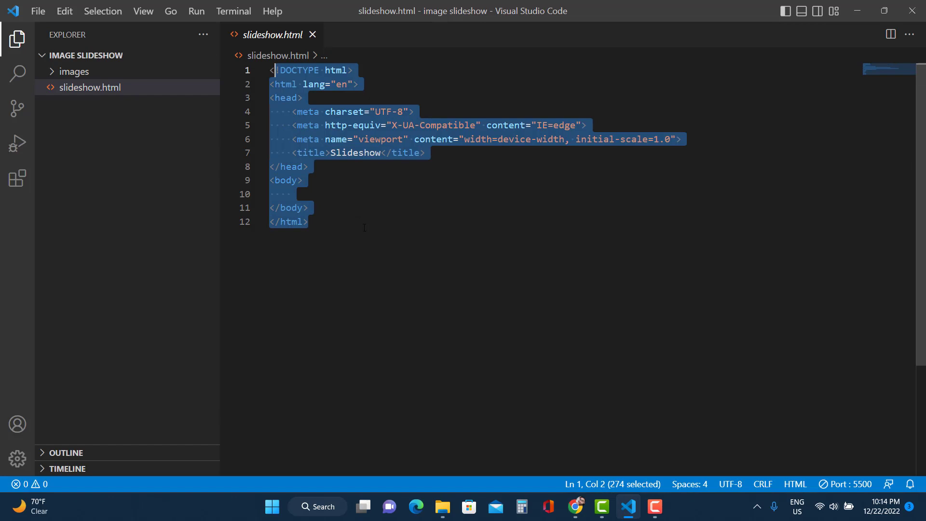
{"action": "type", "text": "html"}
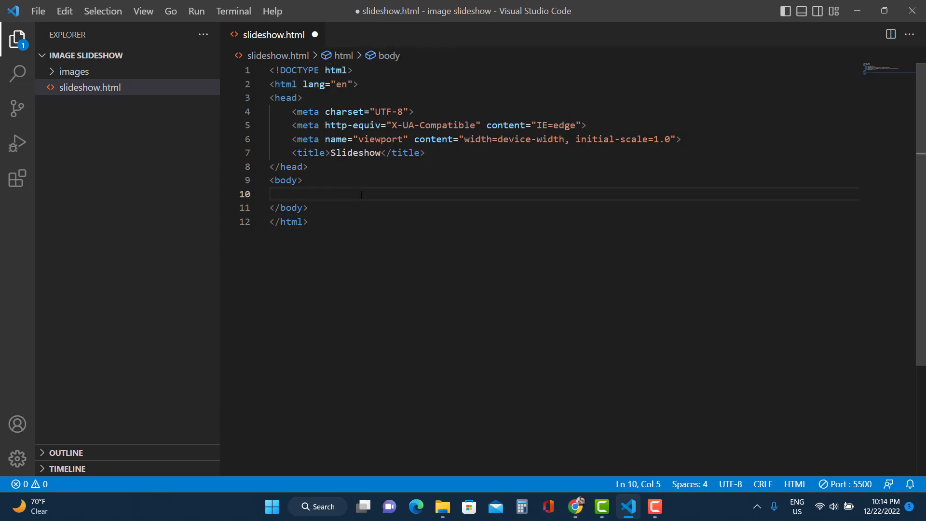
{"action": "mouse_move", "coordinate": [575, 505]}
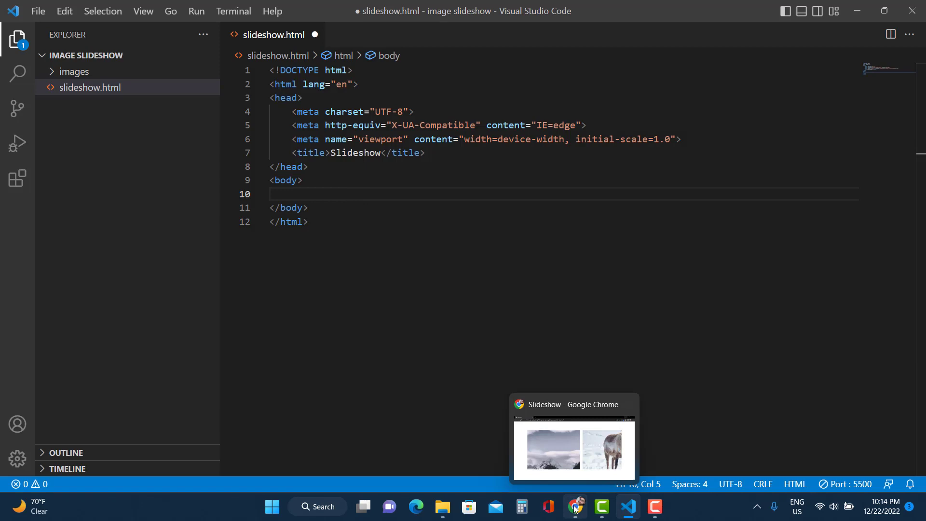
- Search Google for 'swiper js' and open the Swiper Demos page
{"action": "left_click", "coordinate": [575, 506]}
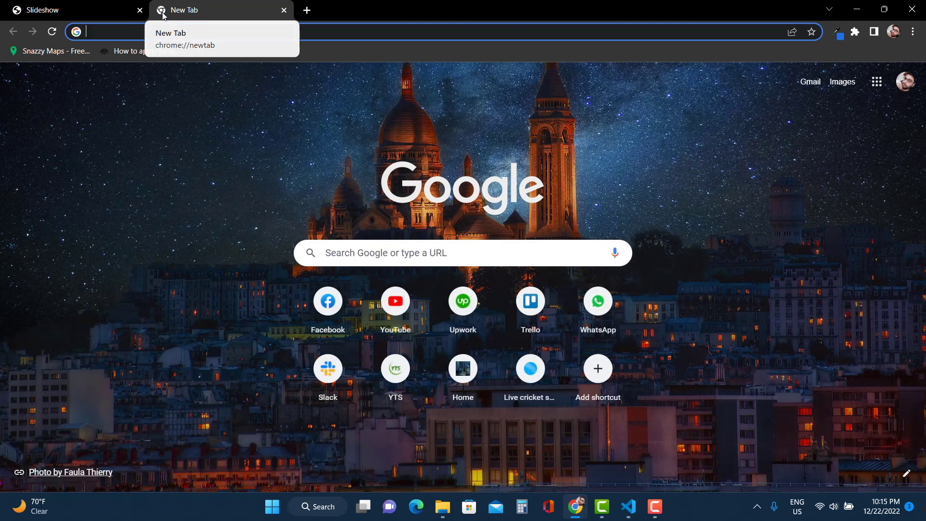
{"action": "type", "text": "swiper js"}
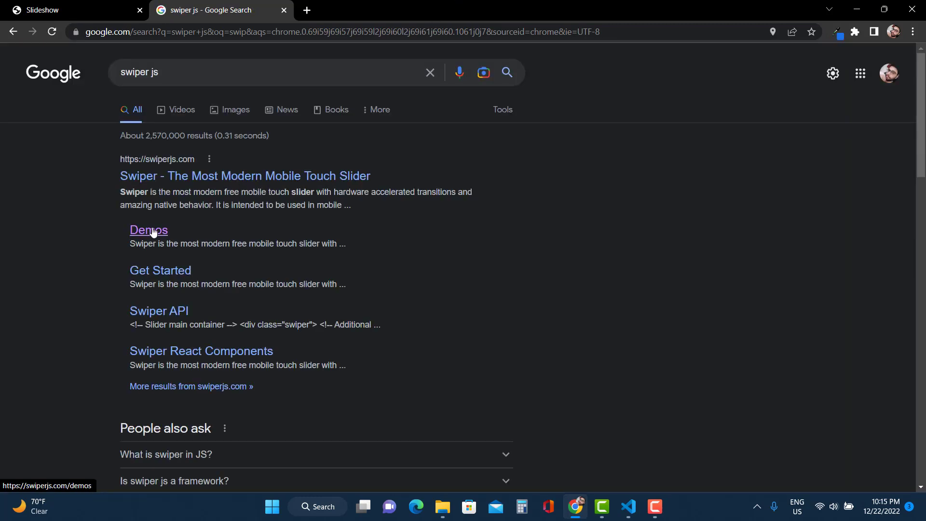
{"action": "left_click", "coordinate": [149, 231]}
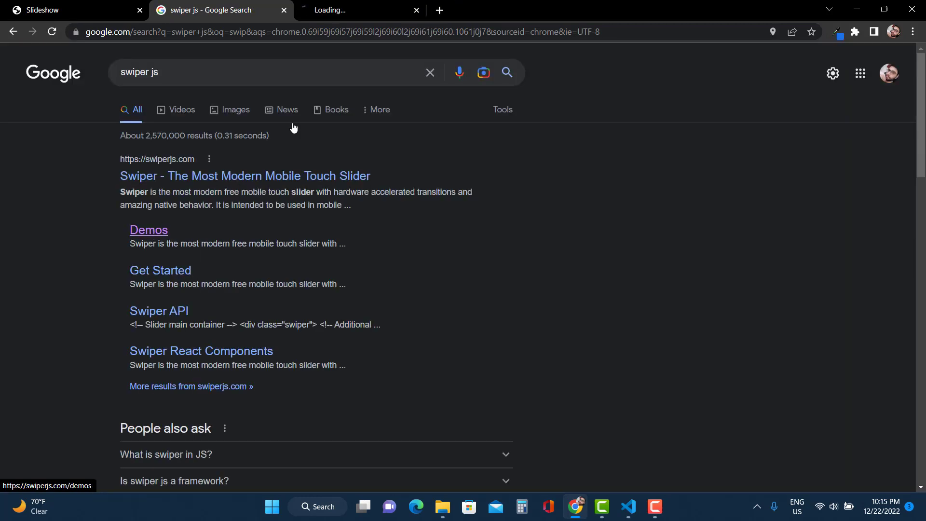
{"action": "left_click", "coordinate": [149, 230]}
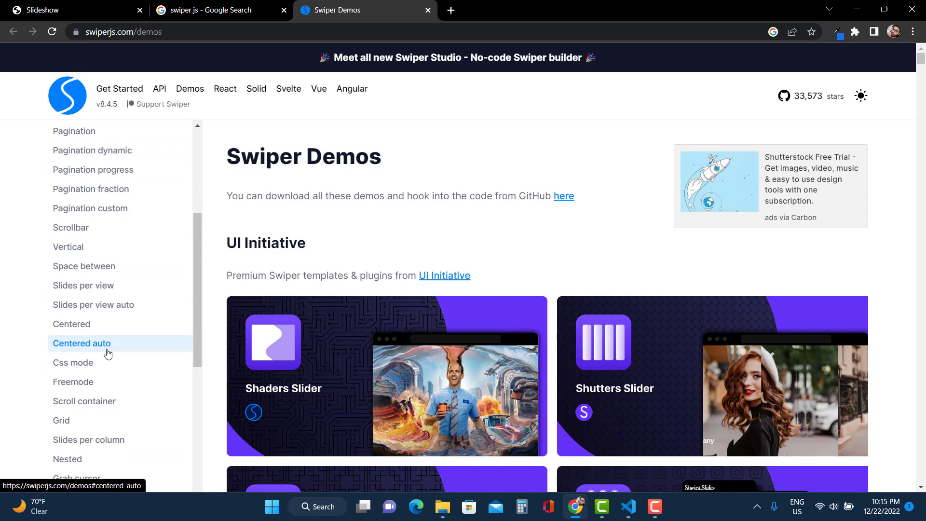
- Find the Autoplay demo with an 'autopl' search and open its Core code in CodeSandbox
{"action": "scroll", "scroll_direction": "down", "scroll_amount": 3}
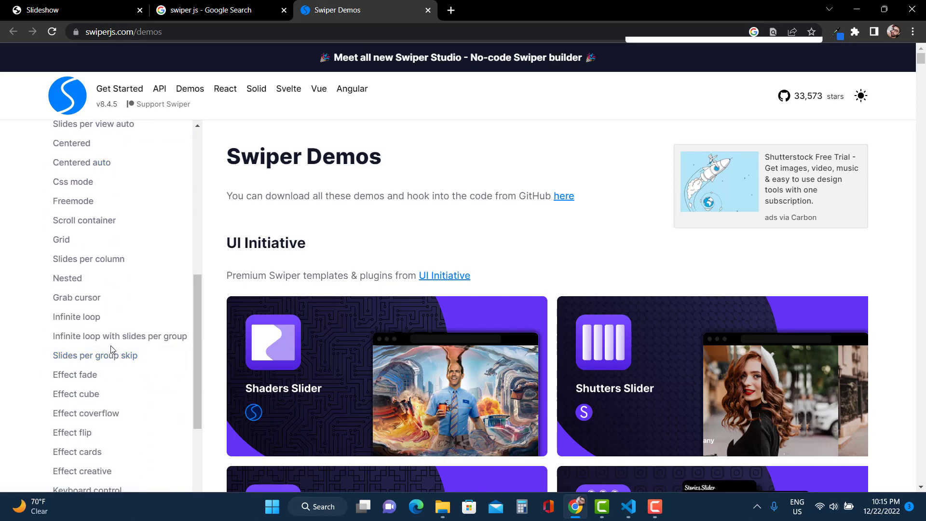
{"action": "type", "text": "autopl"}
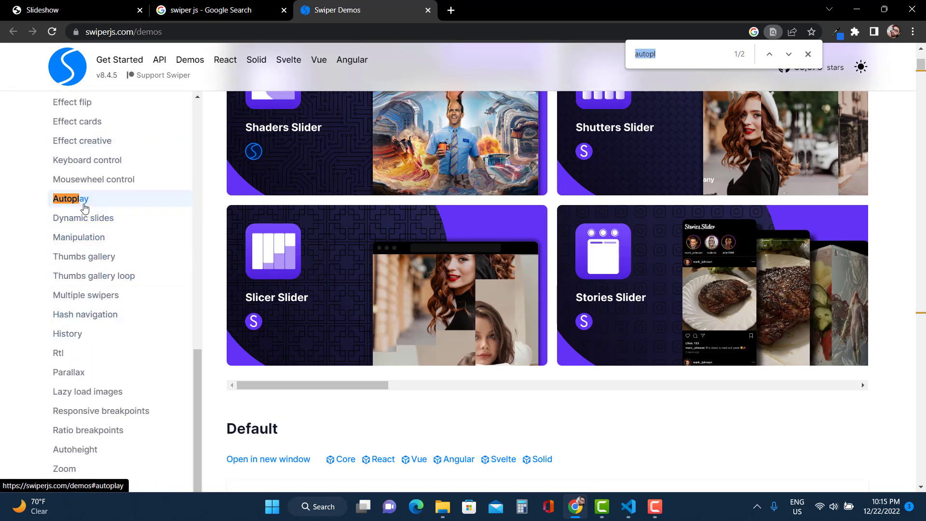
{"action": "left_click", "coordinate": [70, 198]}
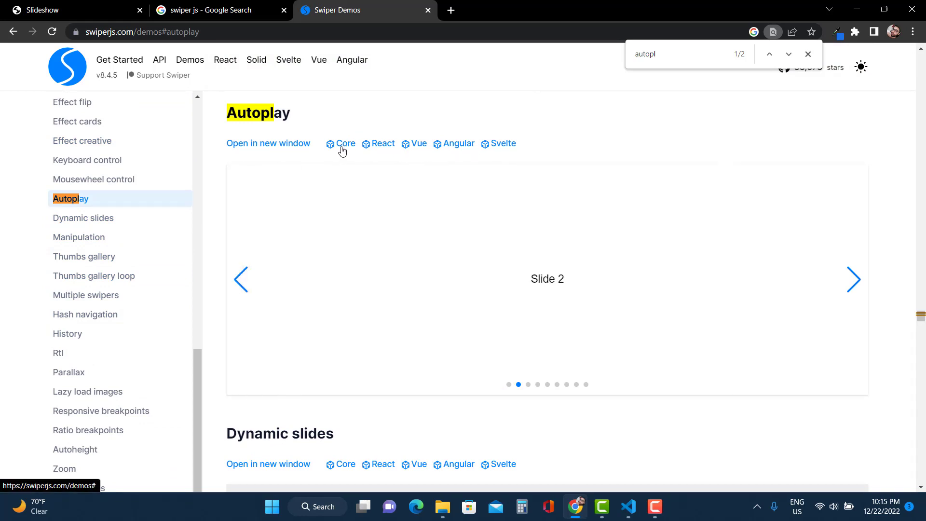
{"action": "mouse_move", "coordinate": [461, 152]}
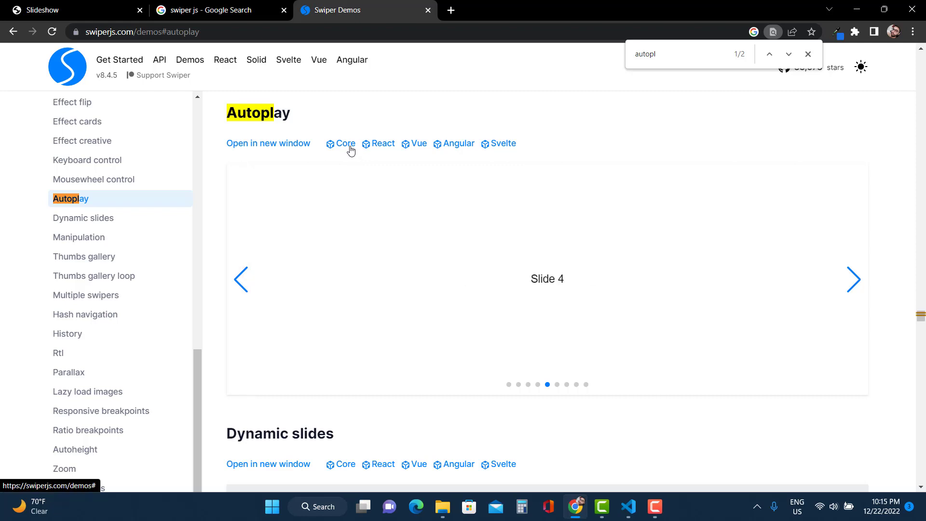
{"action": "left_click", "coordinate": [345, 143]}
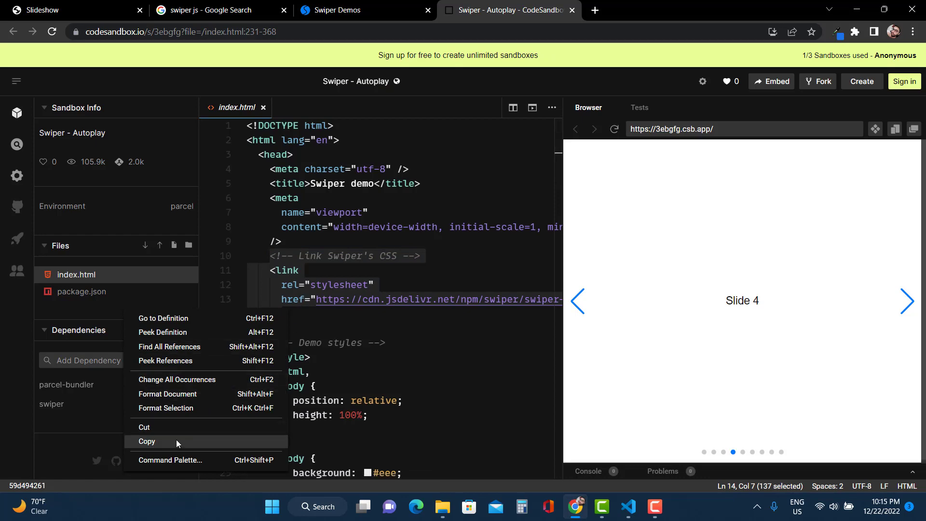
- Paste the Swiper CSS link and JS script from the demo into slideshow.html
{"action": "left_click", "coordinate": [628, 507]}
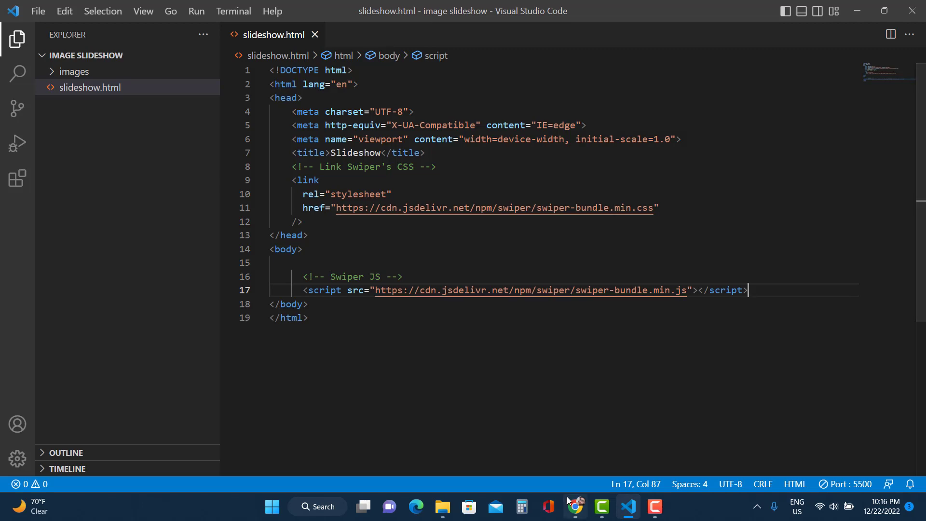
- Copy the Autoplay demo's slider container markup into slideshow.html above the script
{"action": "left_click", "coordinate": [576, 506]}
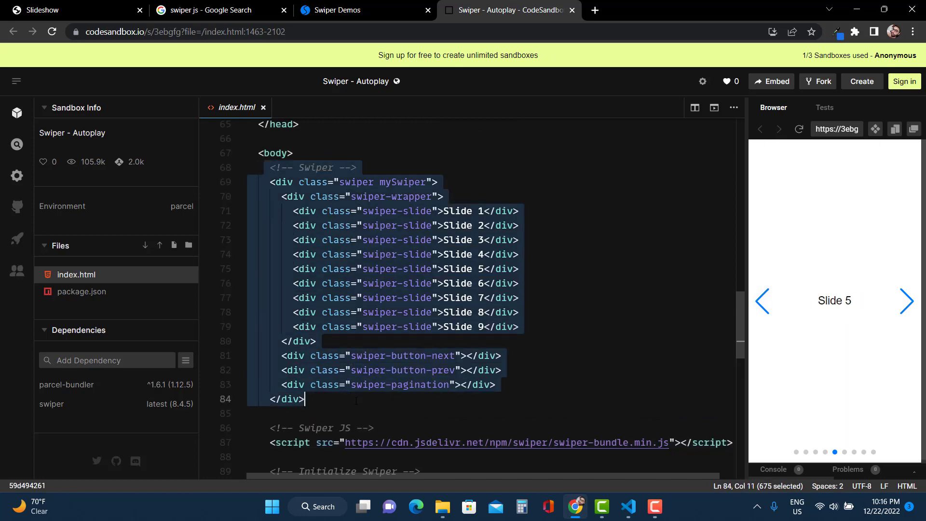
{"action": "left_click", "coordinate": [628, 507]}
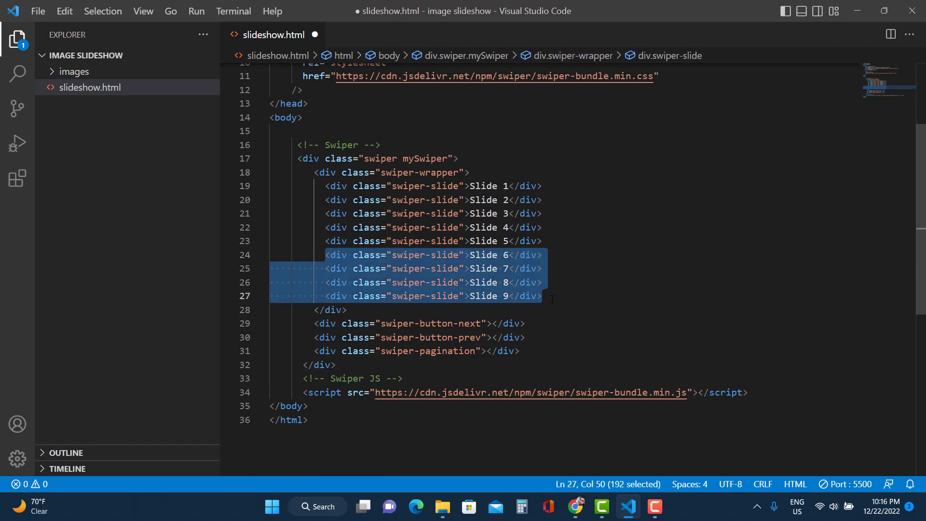
- Delete slides 6–9 and give the first slide an img tag for images/image1.jpg
{"action": "key", "text": "Delete"}
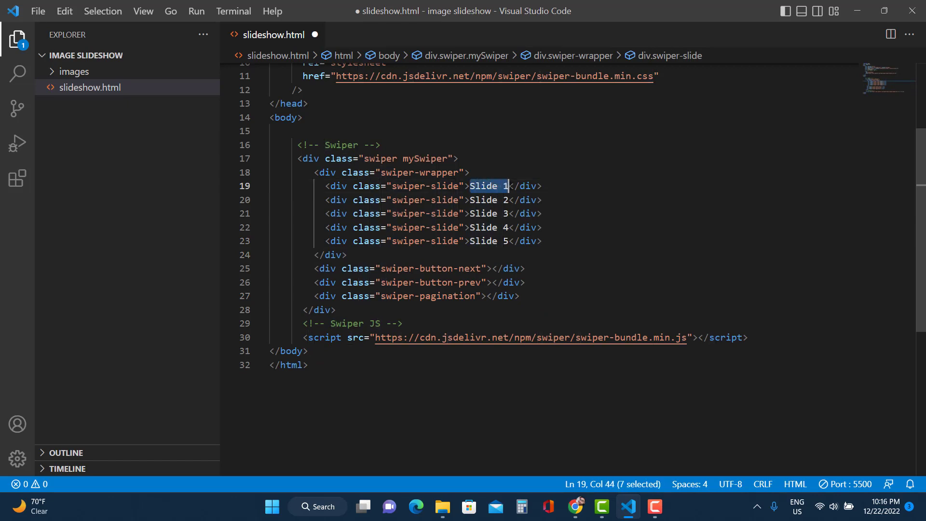
{"action": "type", "text": "<img src=\"\" alt=\"\">"}
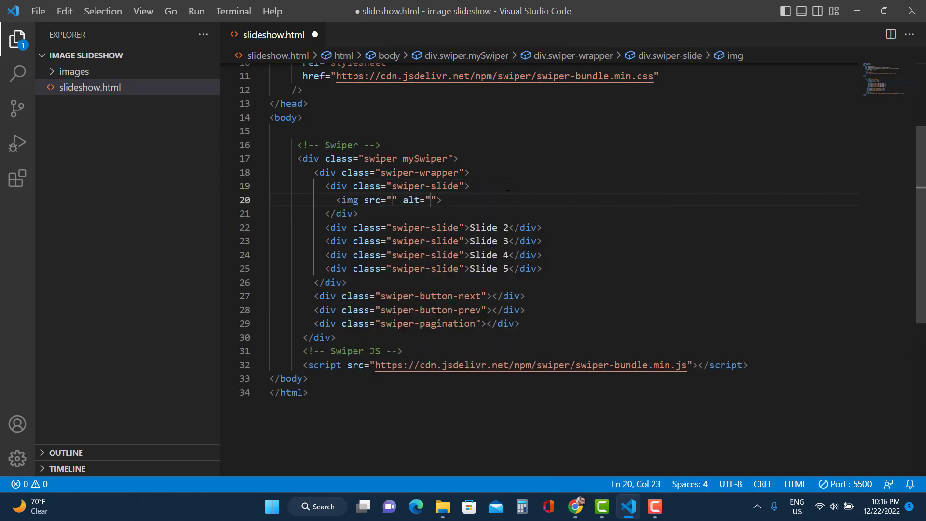
{"action": "type", "text": "images/"}
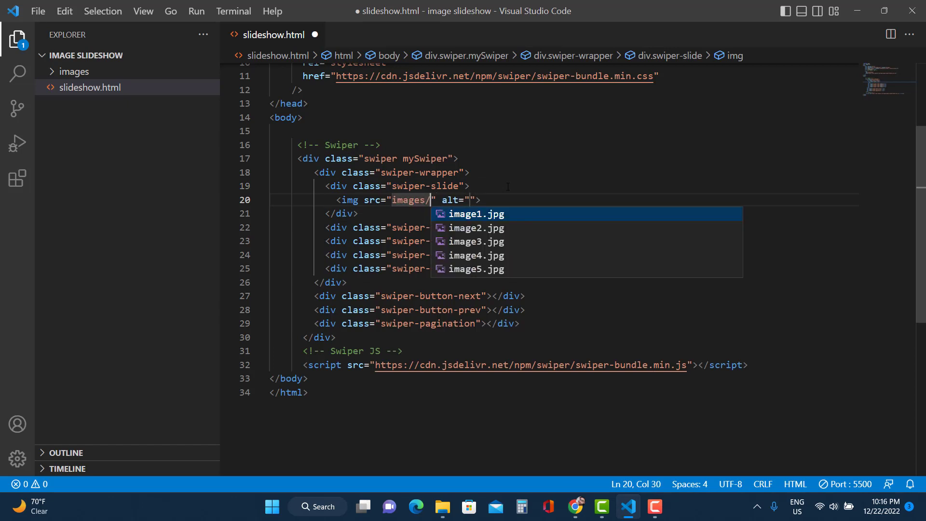
{"action": "left_click", "coordinate": [476, 214]}
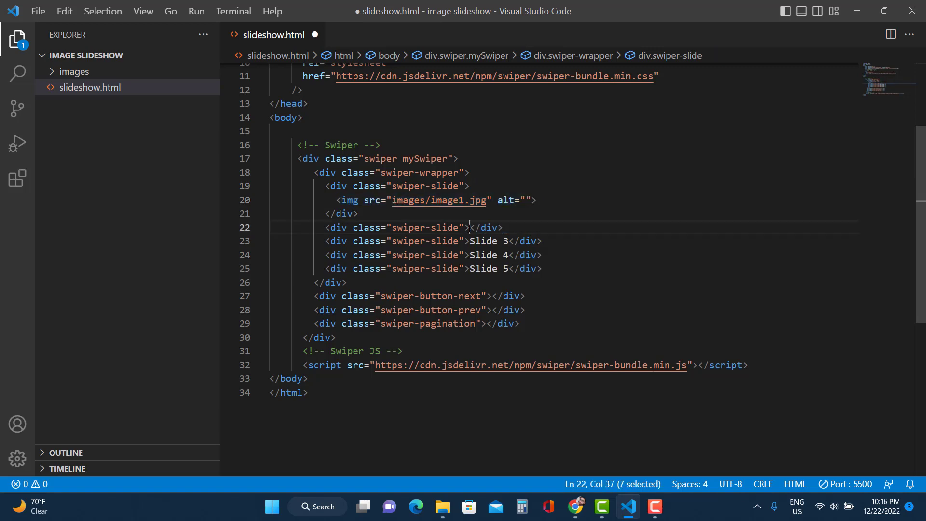
- Replace the remaining slides' text with img tags for image2.jpg through image5.jpg
{"action": "type", "text": "<img src=\"images/image1.jpg\" alt=\"\">"}
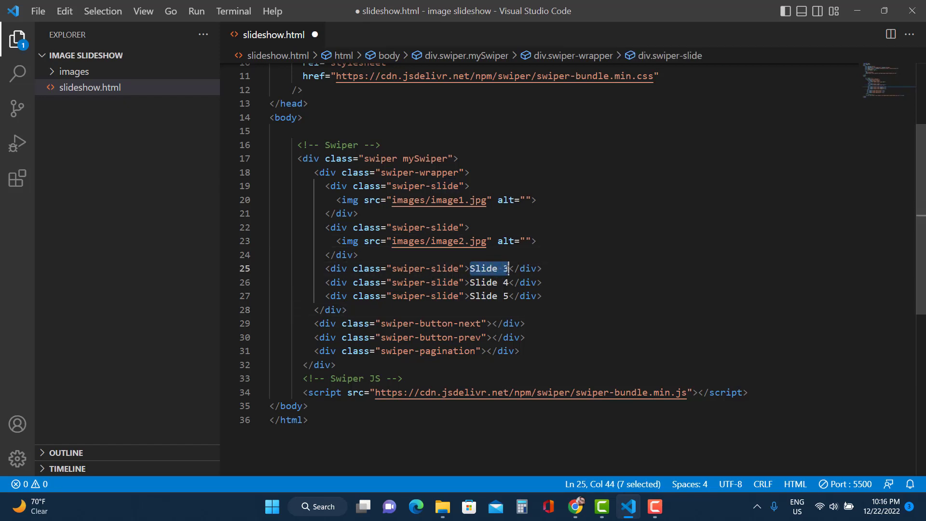
{"action": "type", "text": "<img src=\"images/image1.jpg\" alt=\"\">"}
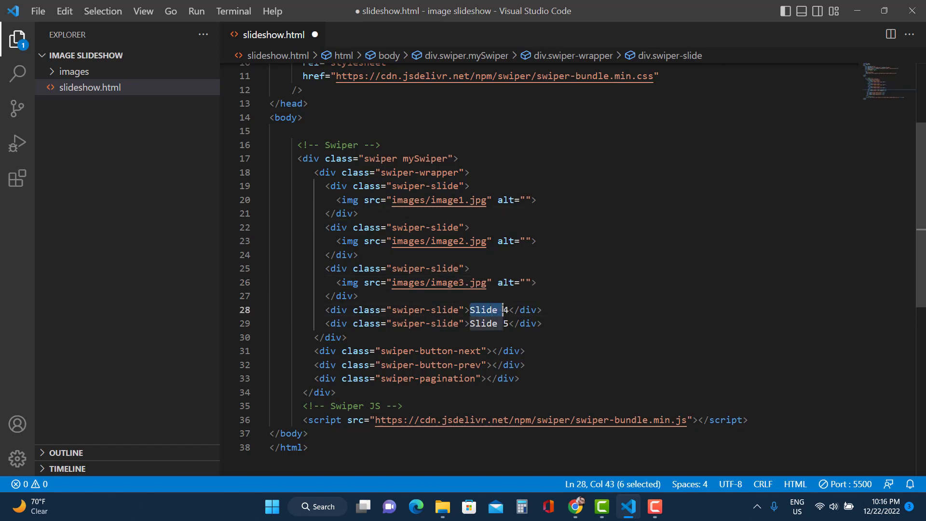
{"action": "type", "text": "<img src=\"images/image1.jpg\" alt=\"\">"}
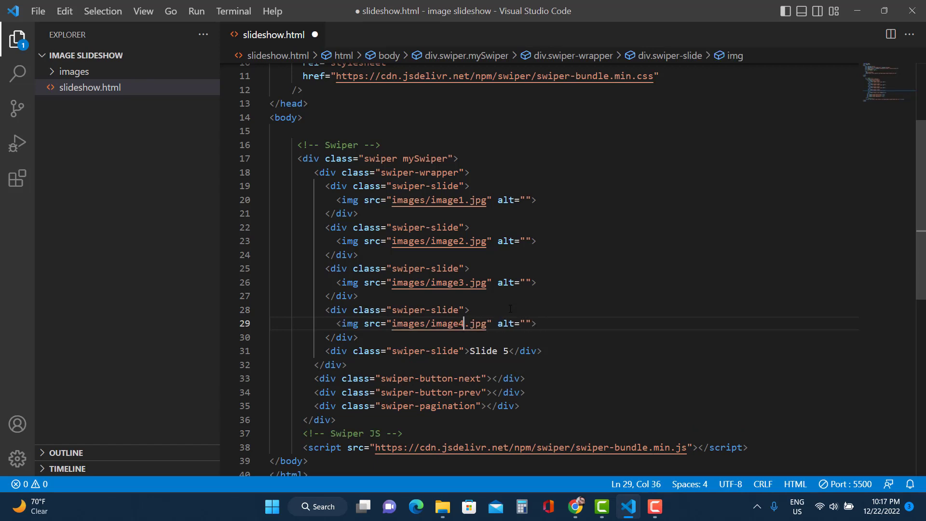
{"action": "left_click", "coordinate": [537, 282]}
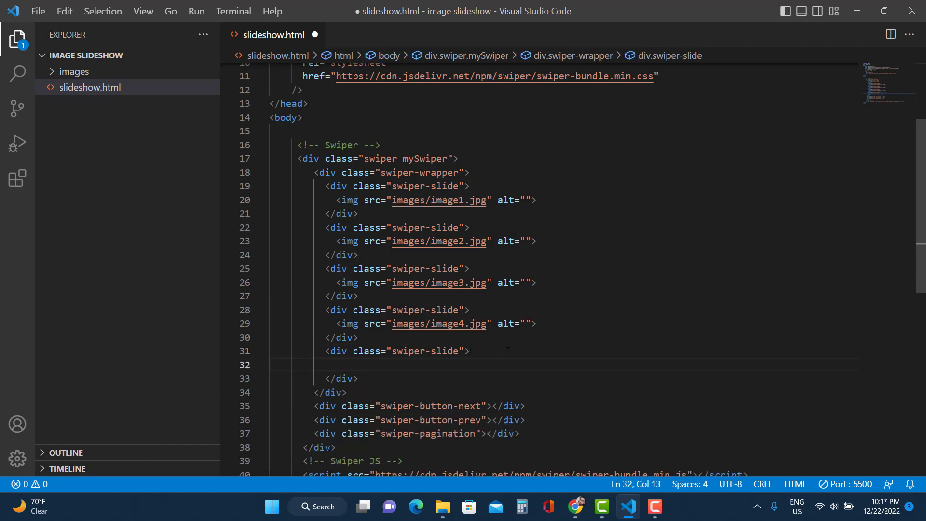
{"action": "type", "text": "<img src=\"images/image1.jpg\" alt=\"\">"}
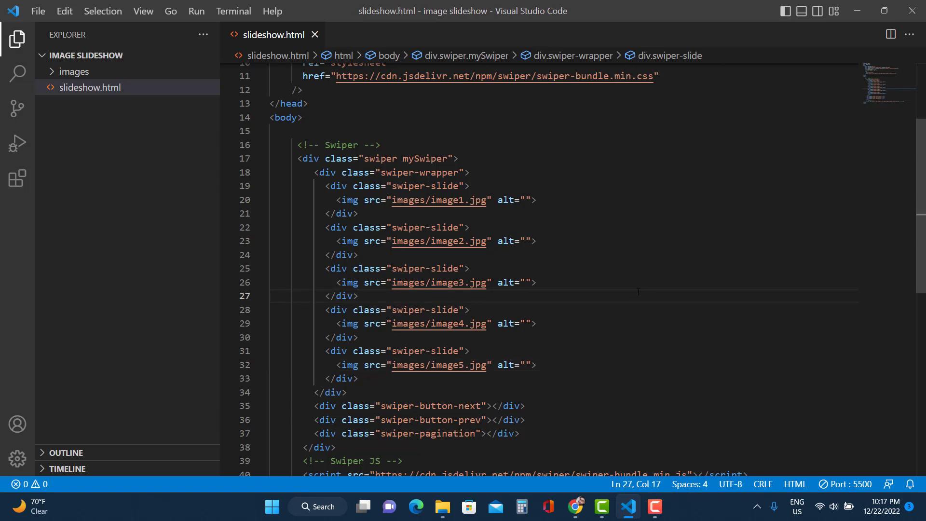
{"action": "scroll", "scroll_direction": "down", "scroll_amount": 3}
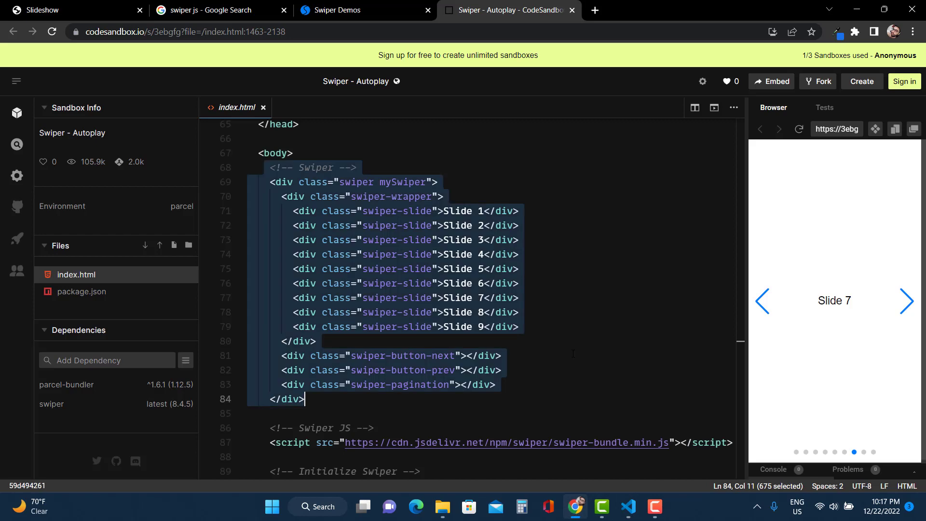
- Paste the Swiper autoplay, pagination and navigation init script before </body> and save
{"action": "scroll", "scroll_direction": "down", "scroll_amount": 3}
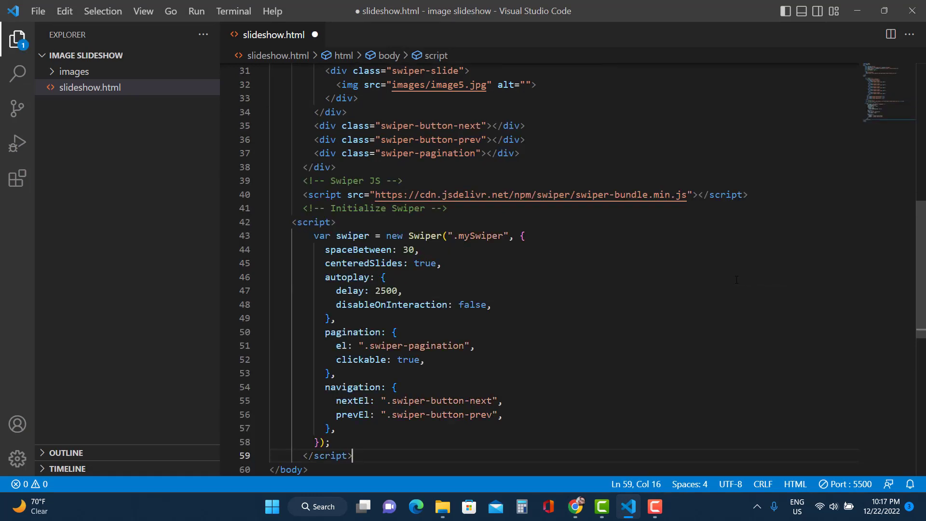
{"action": "key", "text": "Ctrl+s"}
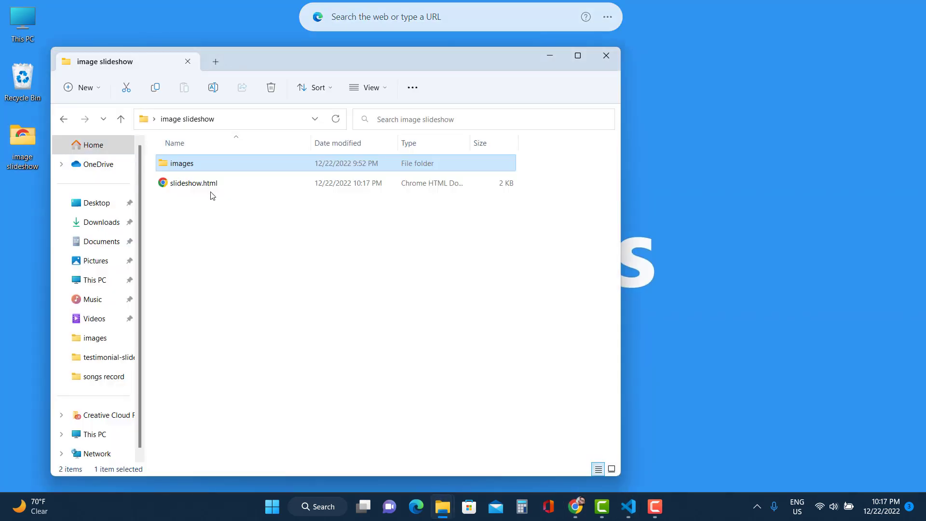
- Preview slideshow.html in Chrome, showing oversized unstyled images, then return to VS Code
{"action": "double_click", "coordinate": [193, 183]}
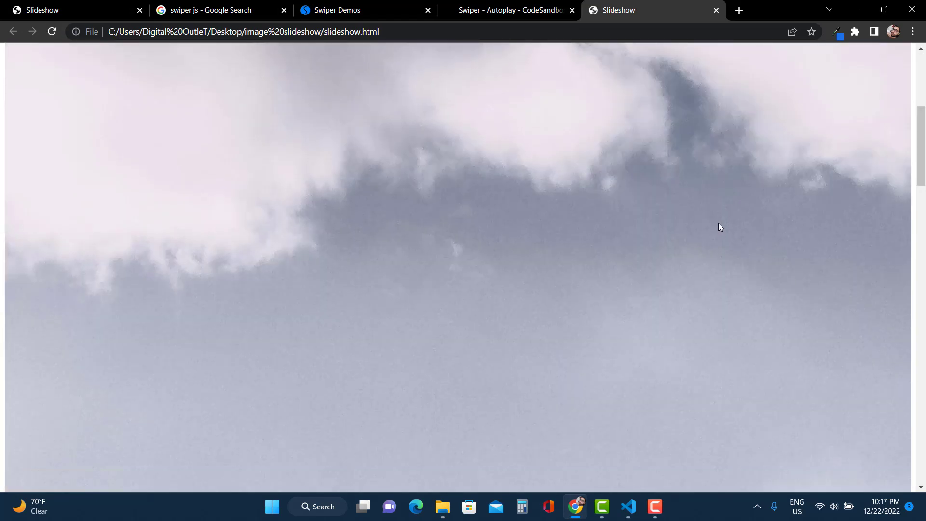
{"action": "left_click", "coordinate": [628, 507]}
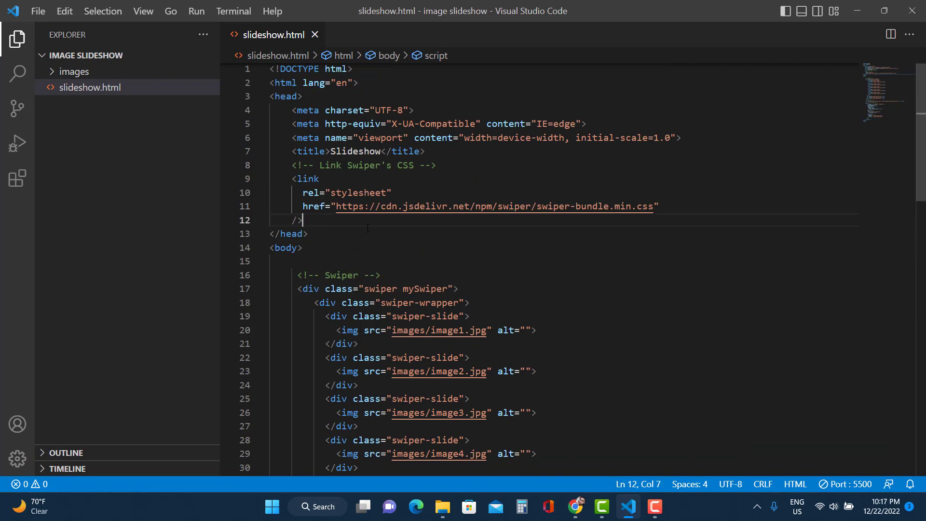
- Add a style block with an img rule: width 100%, max-height 500px, object-fit cover
{"action": "type", "text": "stl"}
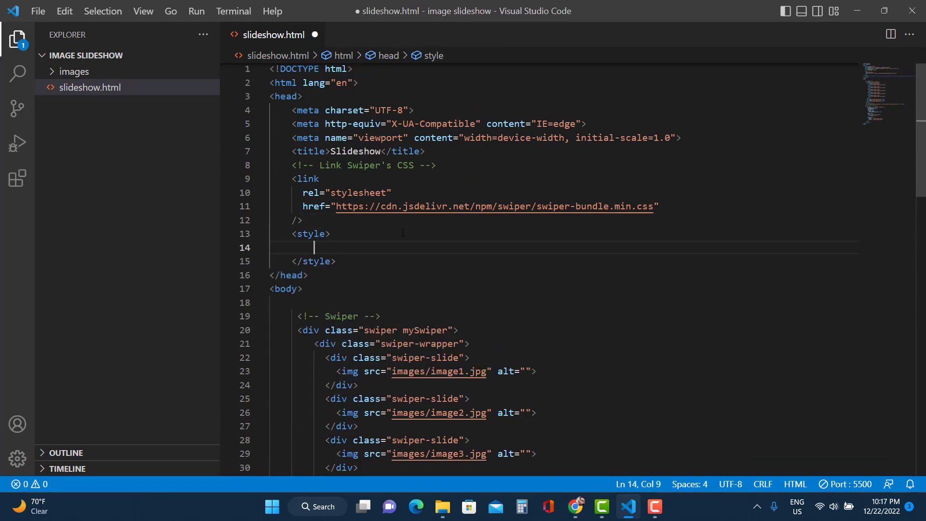
{"action": "type", "text": "img{"}
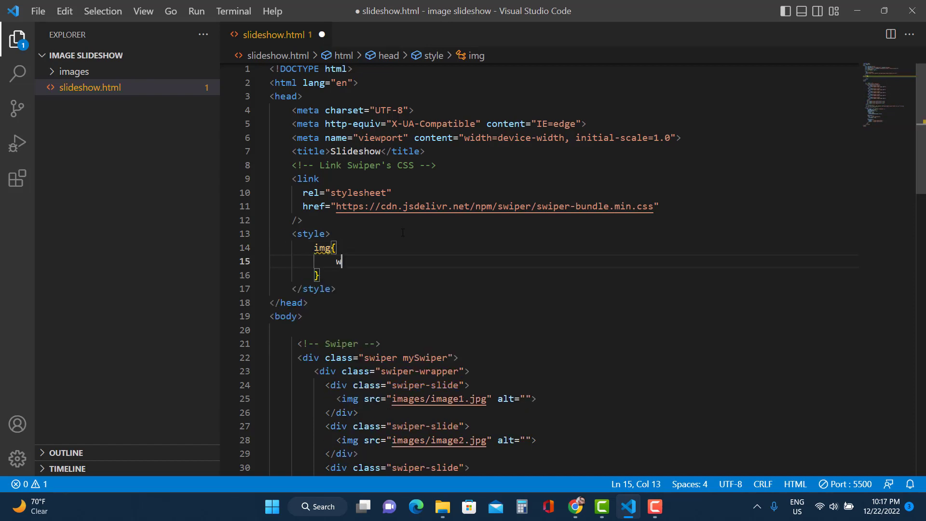
{"action": "type", "text": "idth: 100;"}
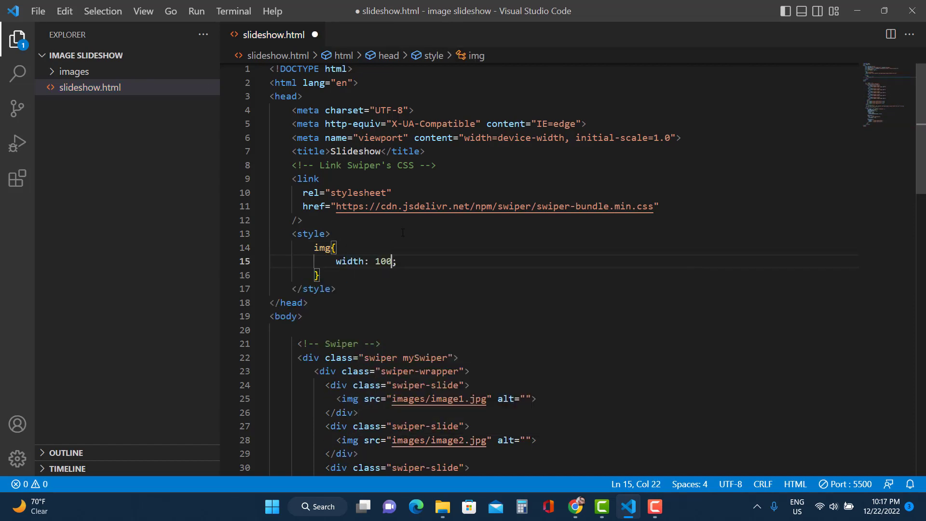
{"action": "type", "text": "%"}
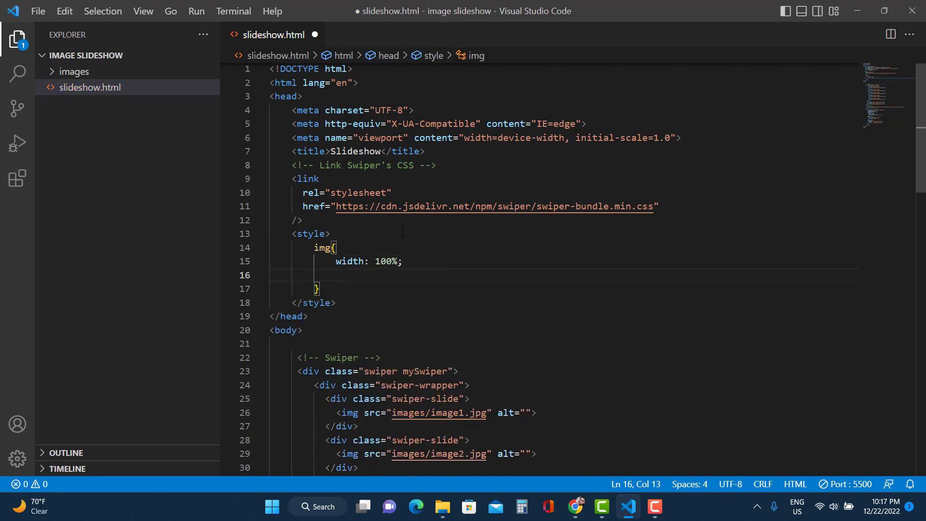
{"action": "type", "text": "max-height: ;"}
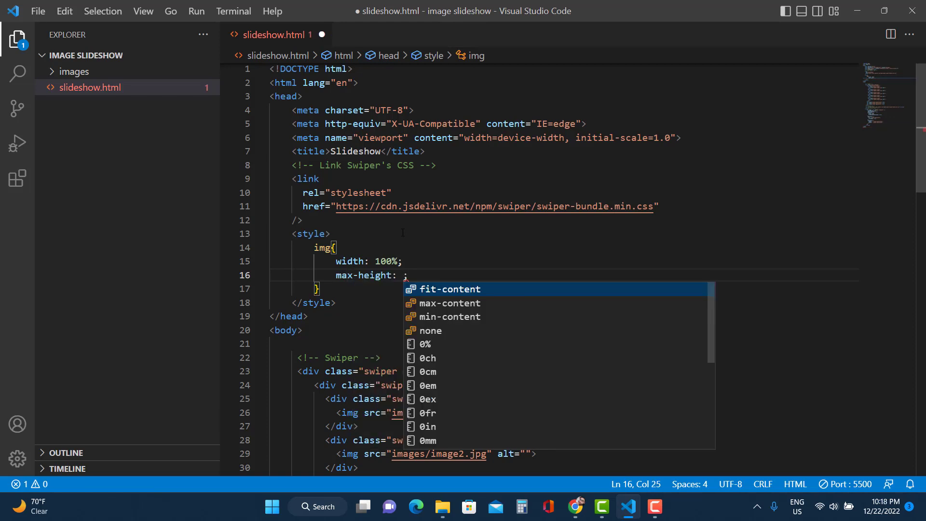
{"action": "type", "text": "500px"}
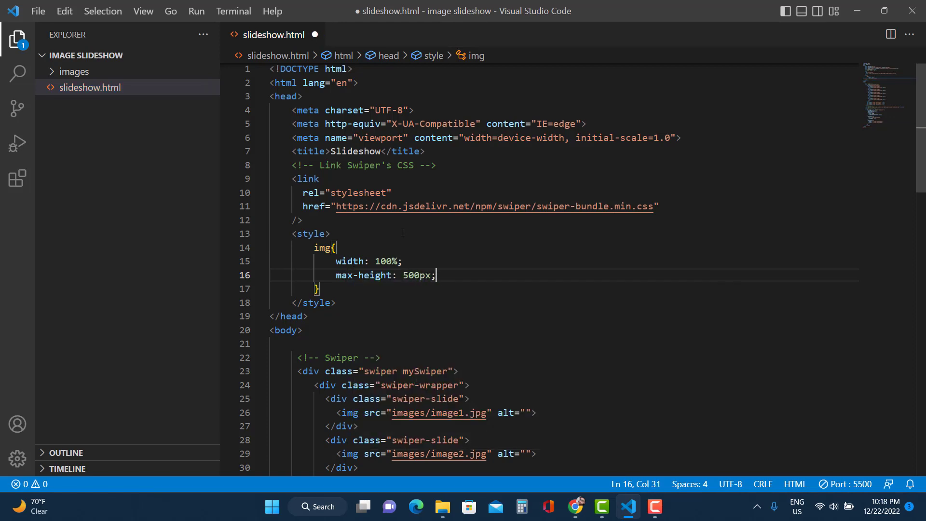
{"action": "type", "text": "object-fit: cover;"}
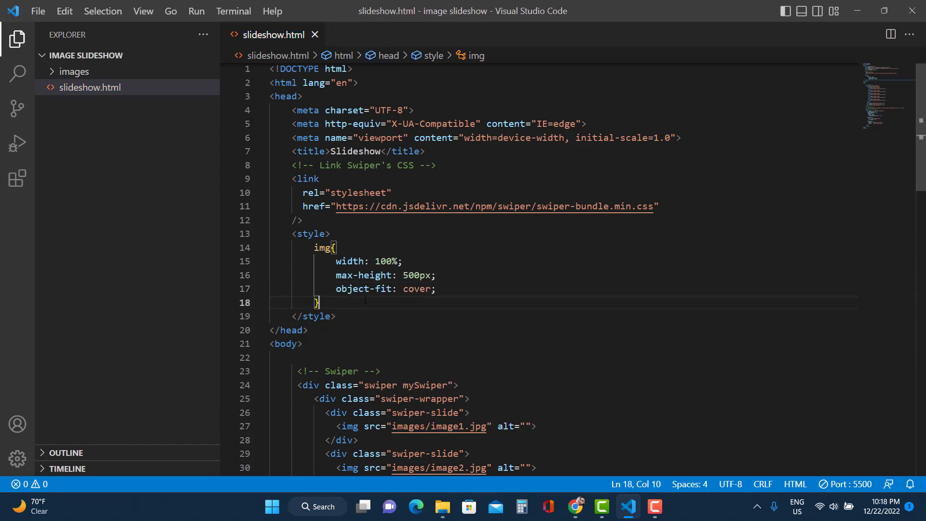
- Add a body rule giving the page 60px of top padding
{"action": "type", "text": "body"}
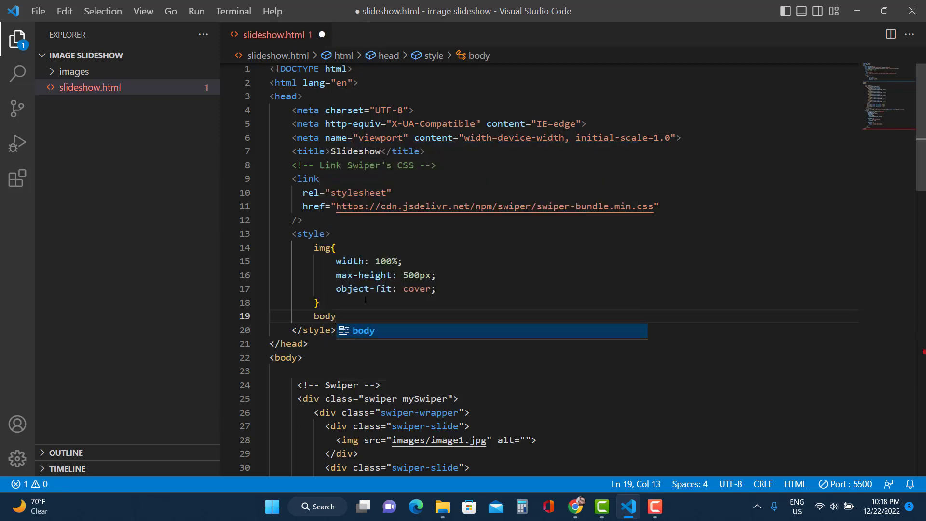
{"action": "type", "text": "{"}
{"action": "type", "text": "padding-top:"}
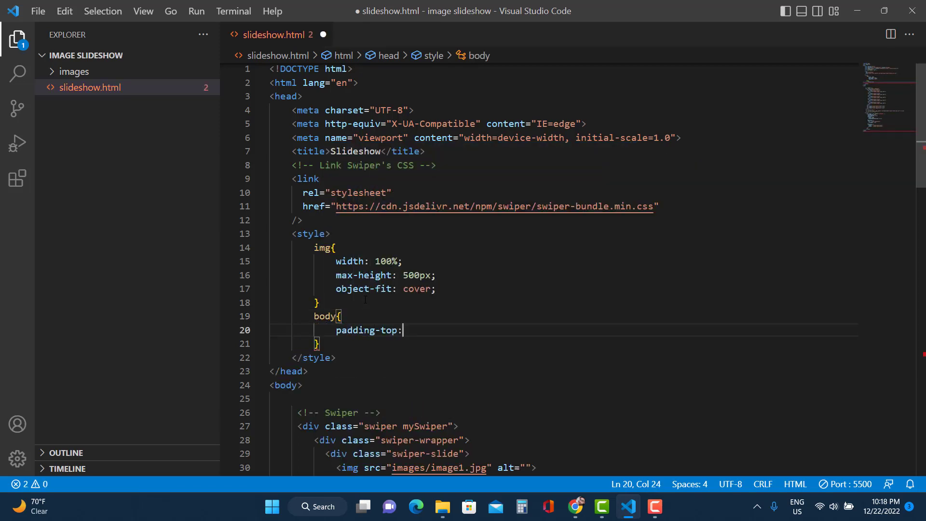
{"action": "type", "text": "60px;"}
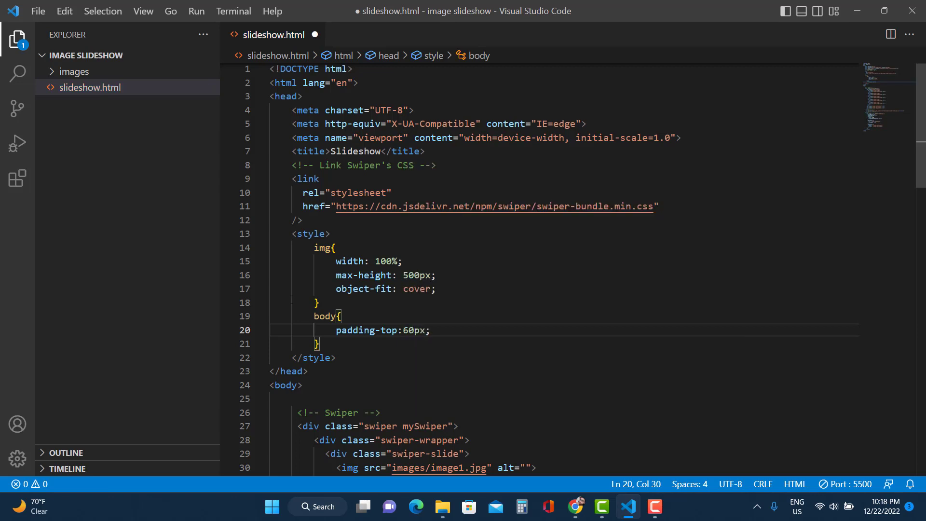
{"action": "scroll", "scroll_direction": "down", "scroll_amount": 3}
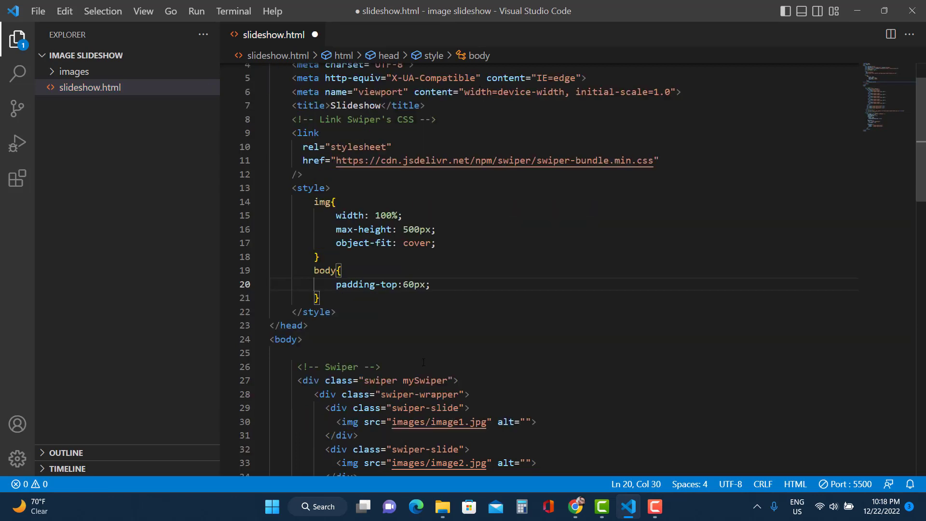
- Add a .mySwiper rule with max-width 1200px and margin 0 auto, and save
{"action": "double_click", "coordinate": [422, 380]}
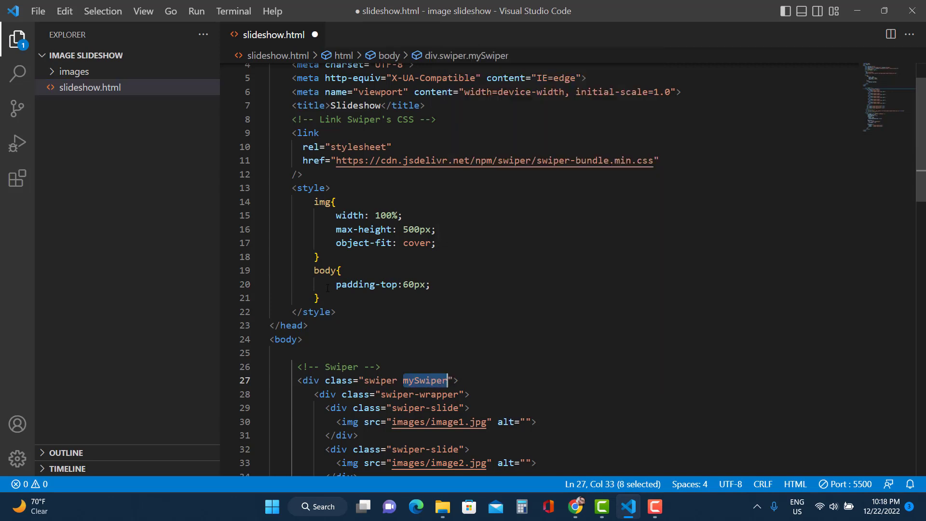
{"action": "type", "text": "mySwiper"}
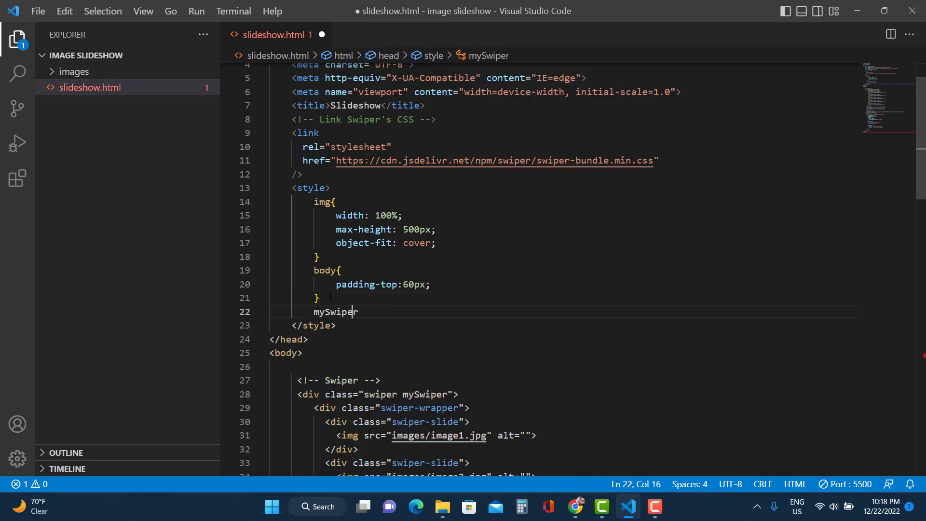
{"action": "type", "text": "."}
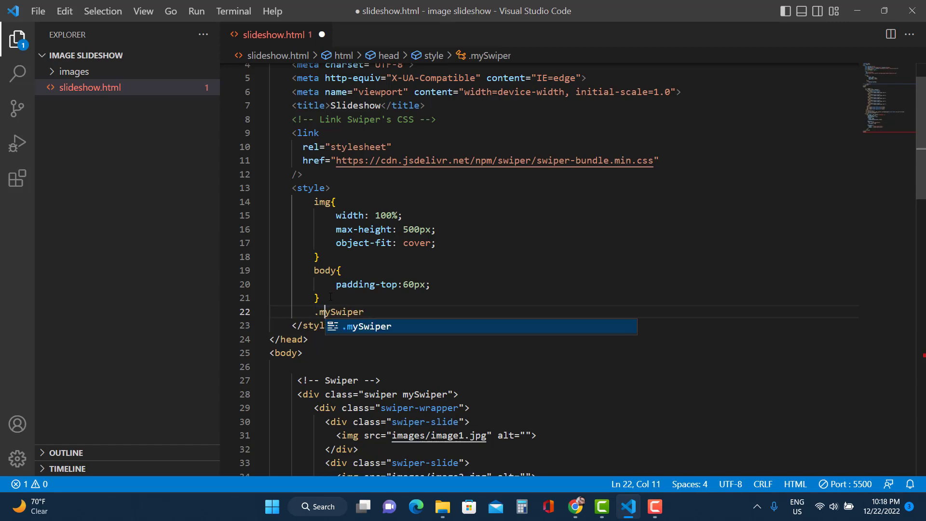
{"action": "type", "text": "{"}
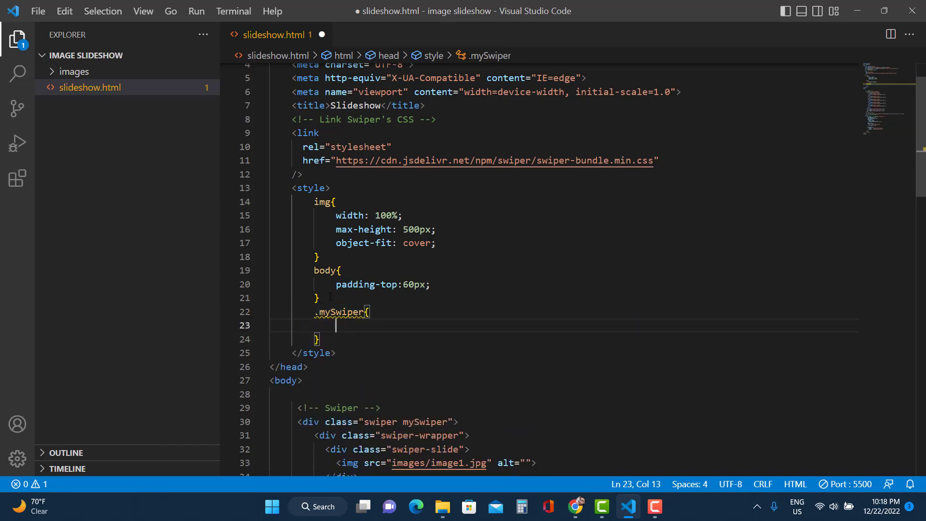
{"action": "type", "text": "max-width: ;"}
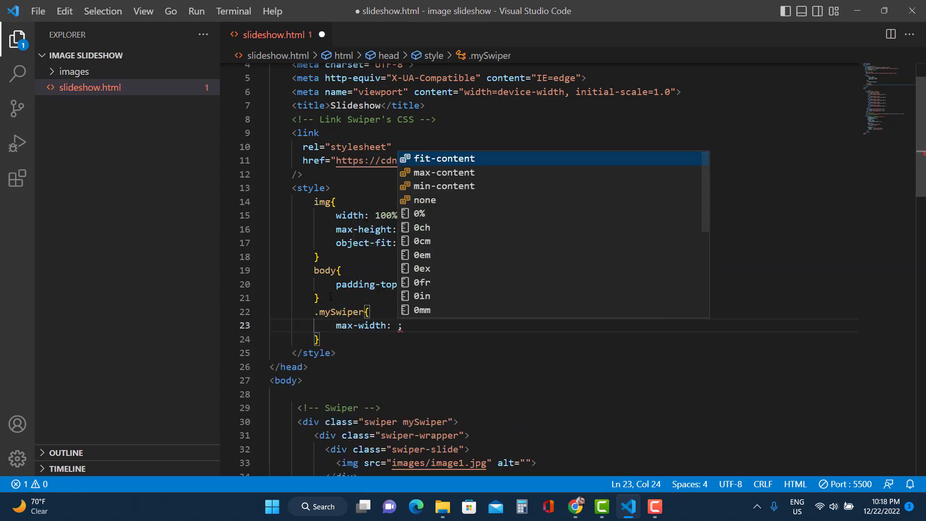
{"action": "type", "text": "1200px"}
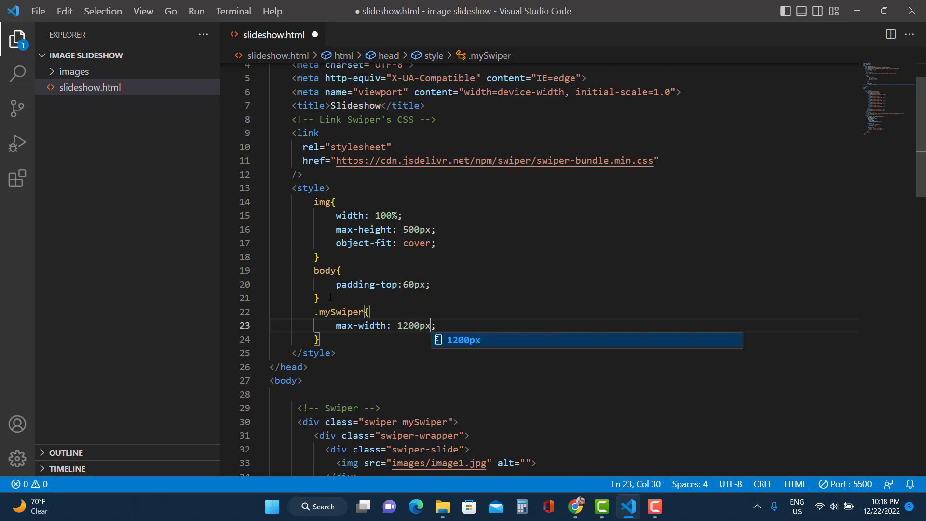
{"action": "type", "text": "margin"}
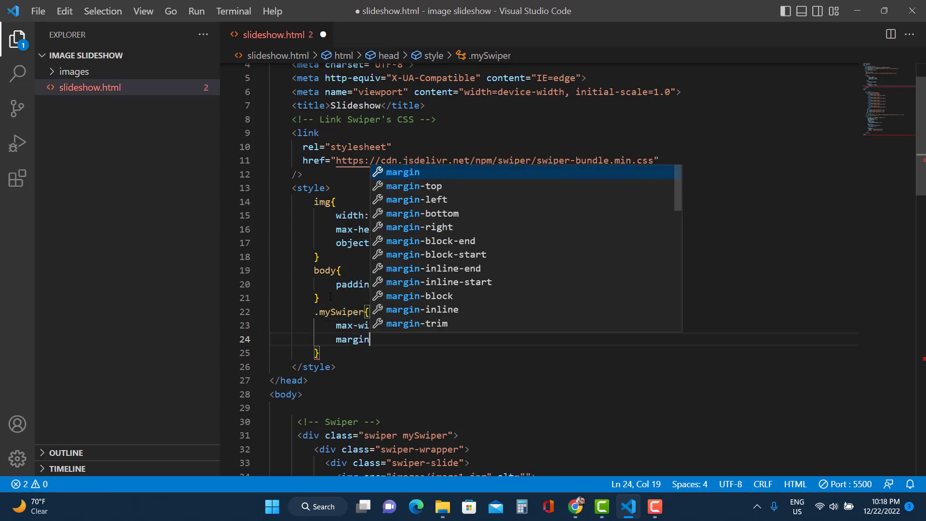
{"action": "type", "text": ": 0 auto"}
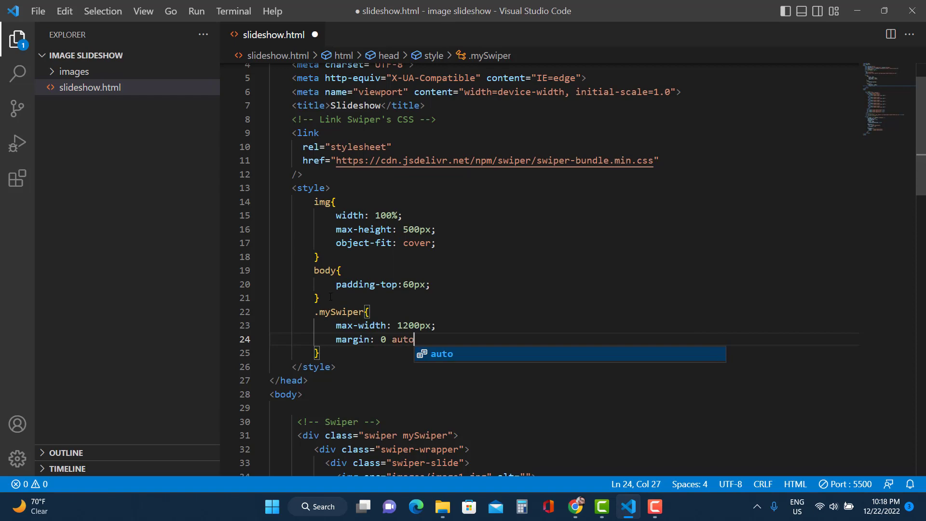
{"action": "type", "text": ";"}
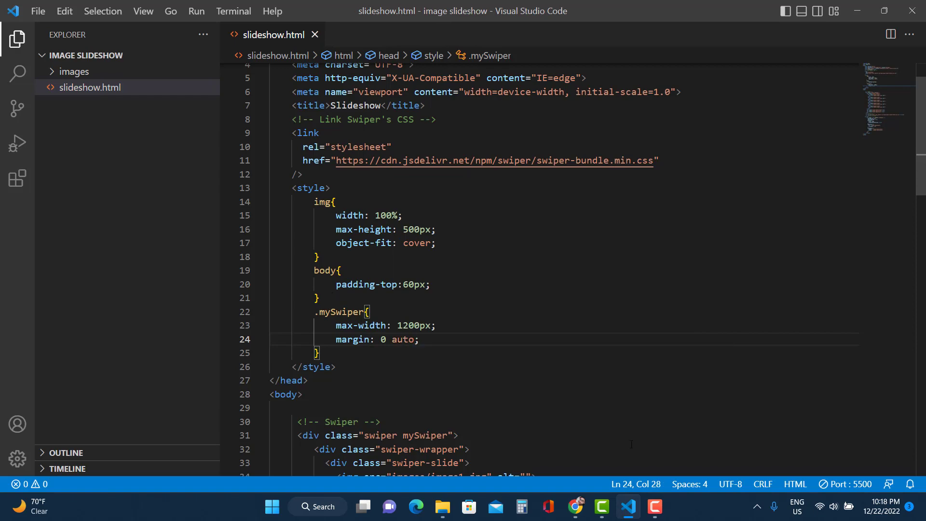
{"action": "left_click", "coordinate": [575, 506]}
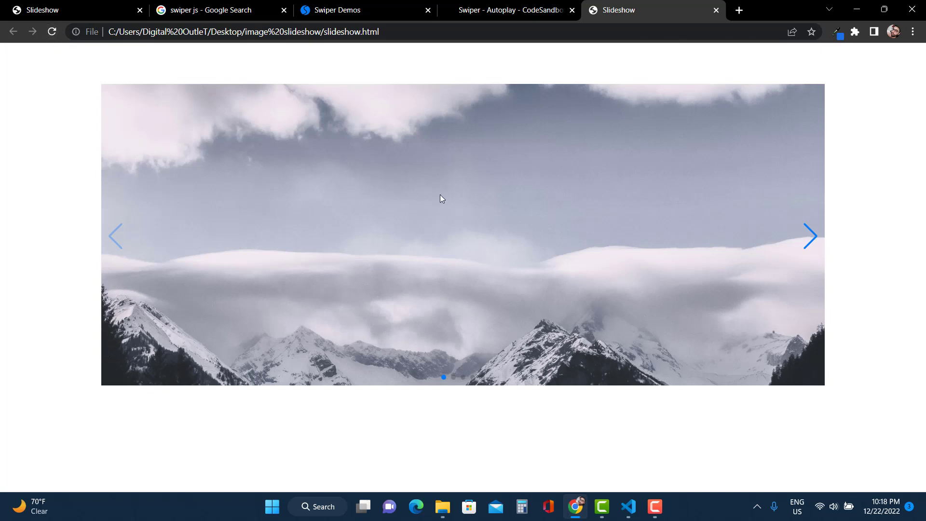
- Advance through the slides (reindeer, misty forest, mountain peak), wrapping back to cloudy mountains
{"action": "left_click", "coordinate": [811, 236]}
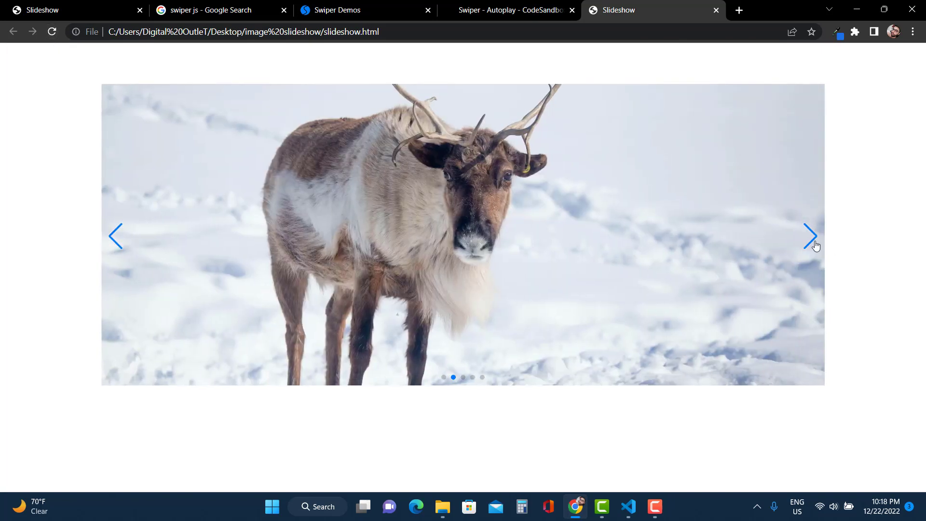
{"action": "left_click", "coordinate": [810, 236]}
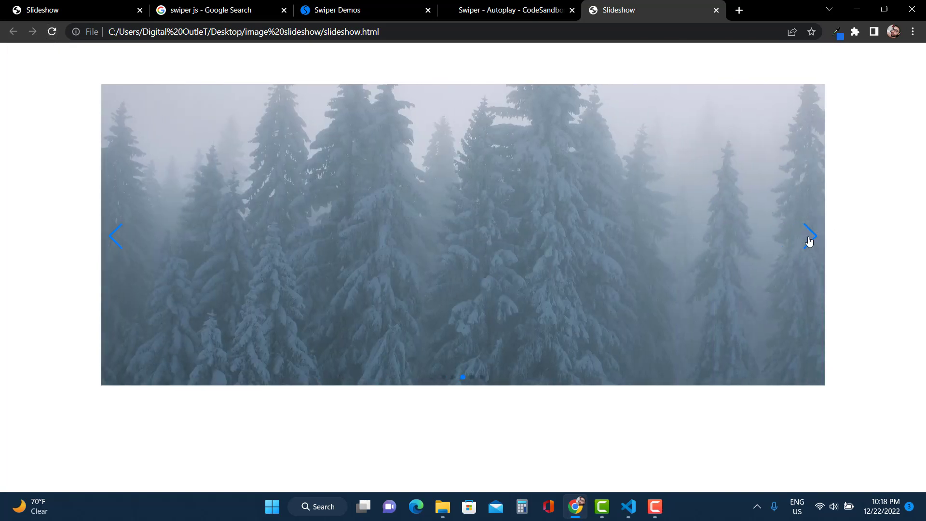
{"action": "left_click", "coordinate": [811, 237]}
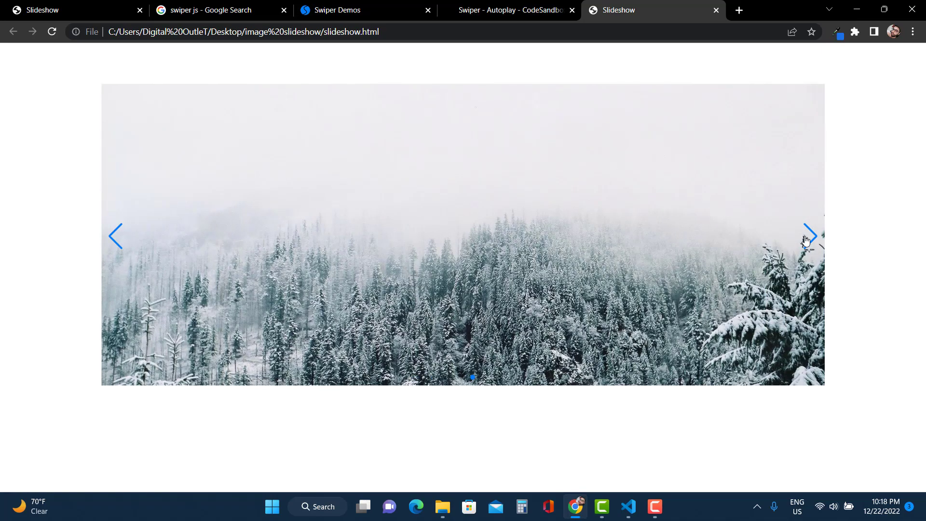
{"action": "left_click", "coordinate": [812, 237]}
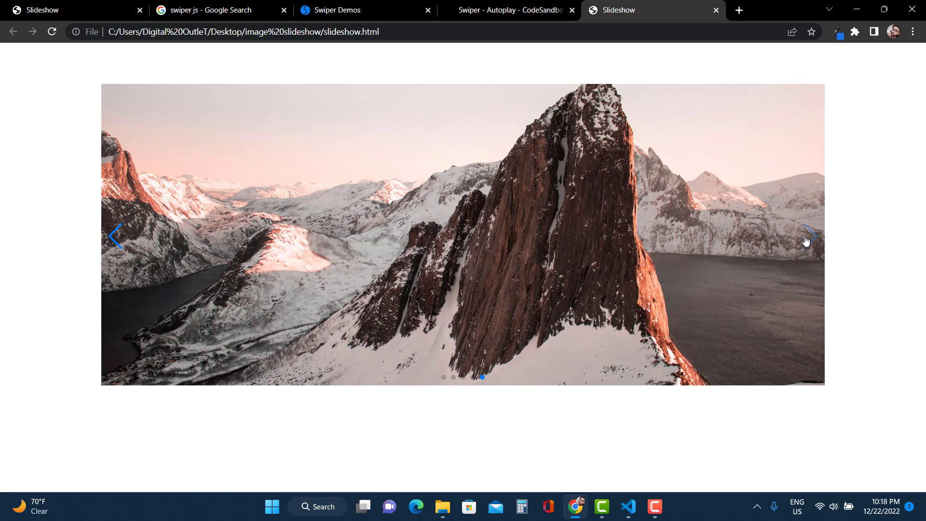
{"action": "left_click", "coordinate": [812, 236]}
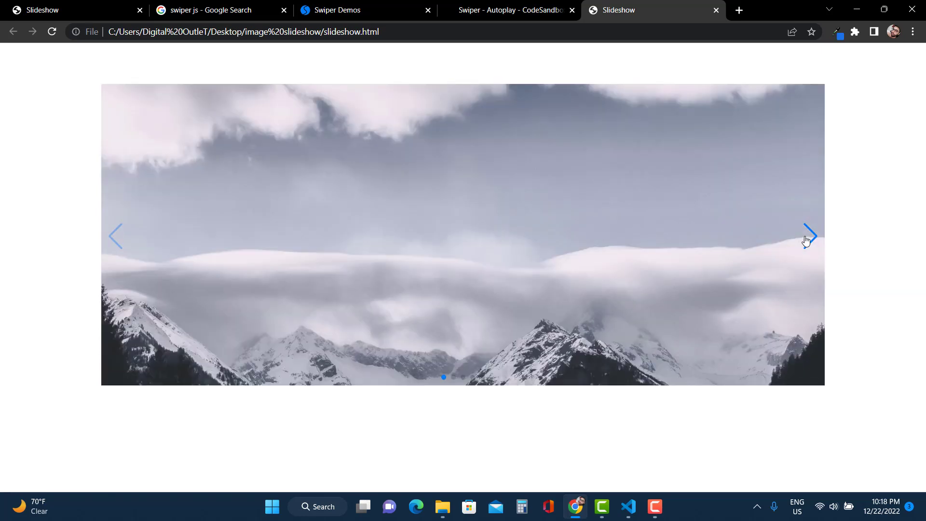
{"action": "left_click", "coordinate": [811, 235]}
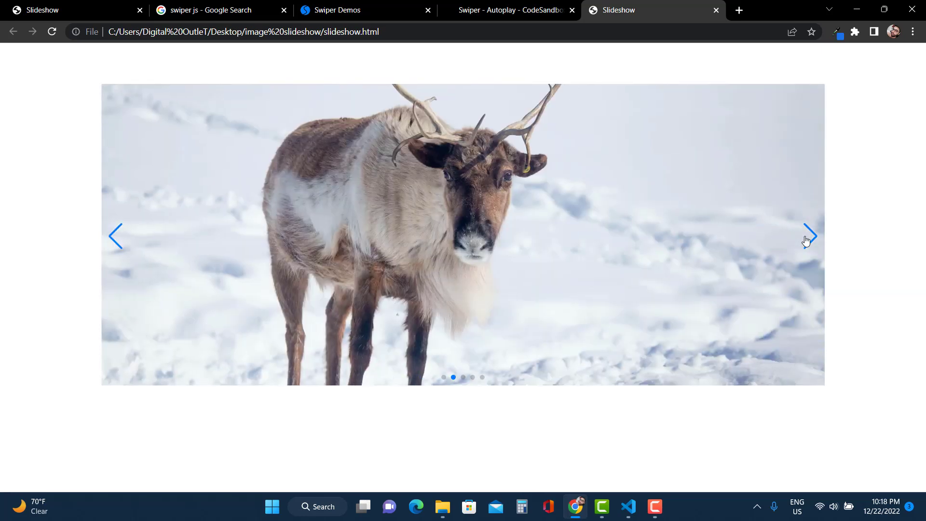